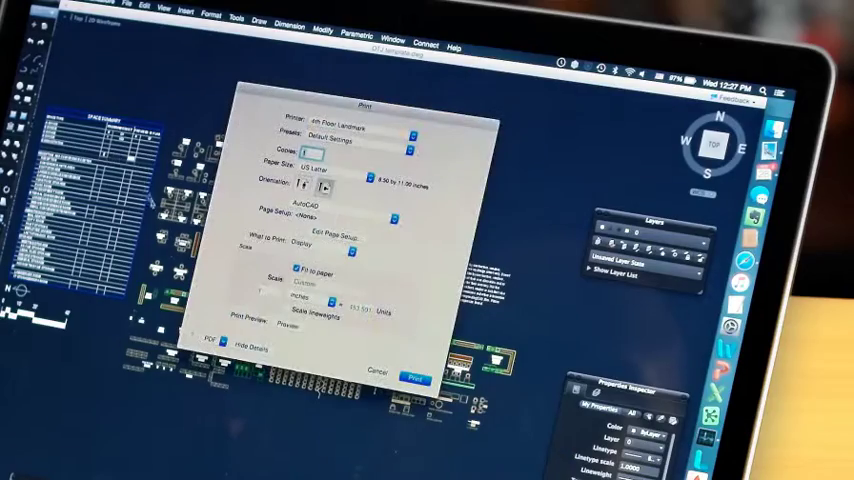
- Bring up the Plot dialog showing printer, paper size and plot area settings
{"action": "left_click", "coordinate": [208, 348]}
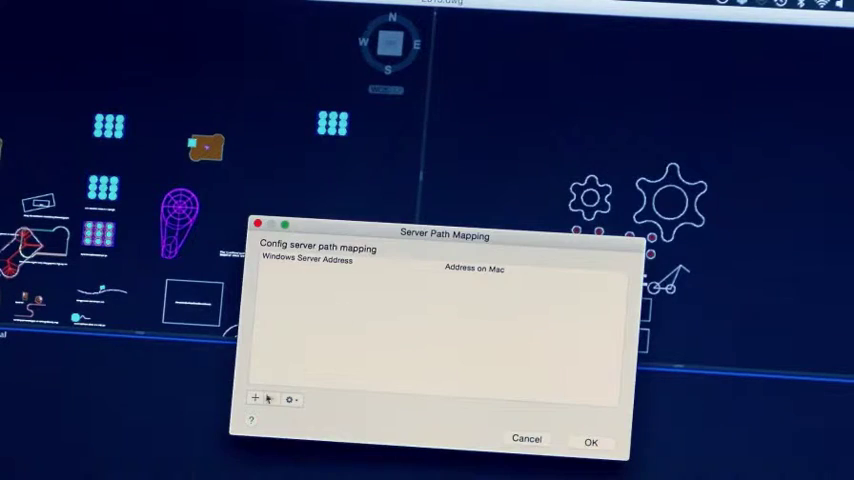
- Show the Server Path Mapping dialog pairing Windows server addresses with Mac paths
{"action": "left_click", "coordinate": [256, 396]}
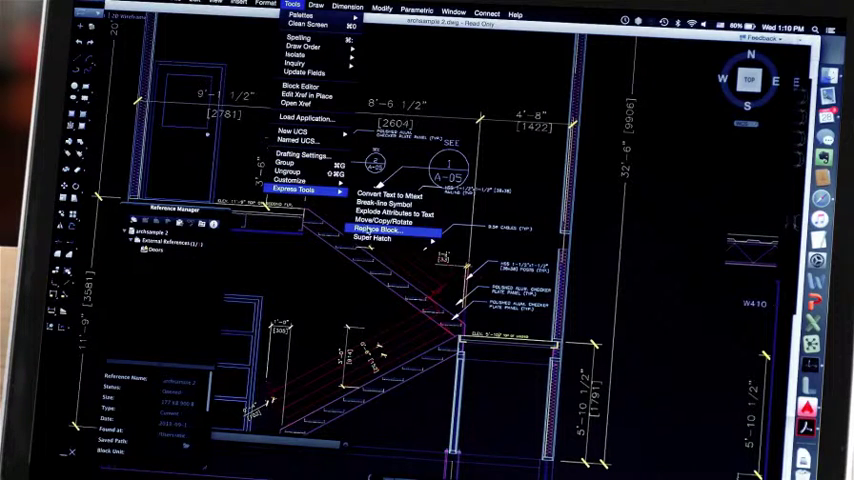
- Reveal the Express Tools submenu from the Tools menu over the stair drawing
{"action": "left_click", "coordinate": [378, 232]}
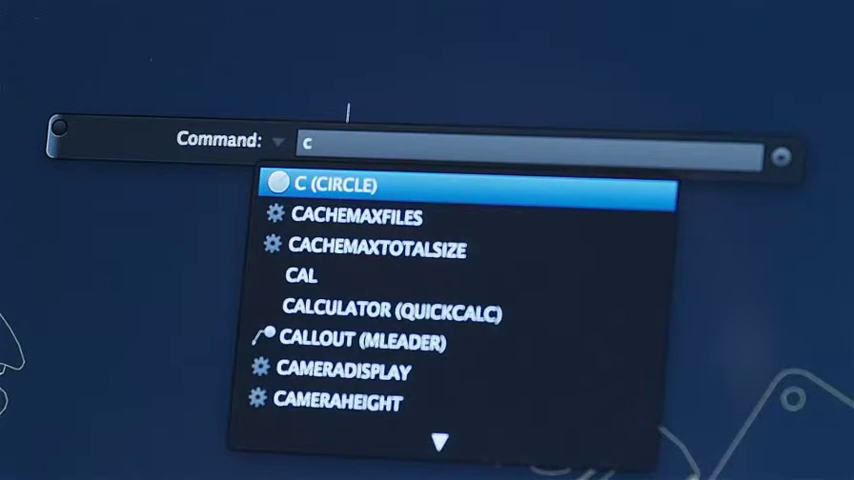
- Enter the misspelled 'crcle' so AutoCorrect suggests CIRCLE as the top match
{"action": "type", "text": "rcle"}
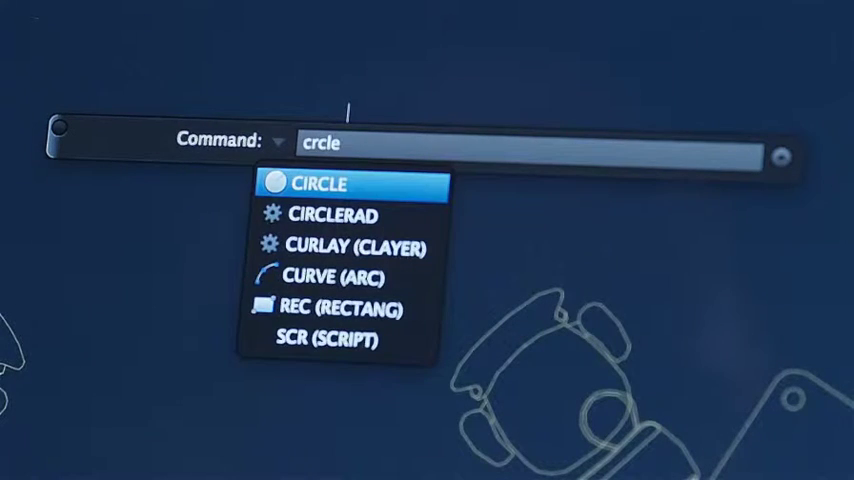